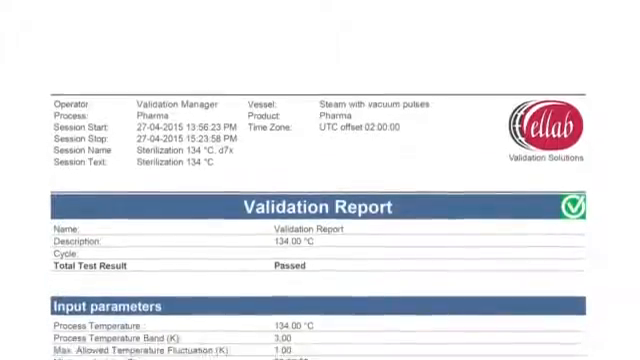
pyautogui.scroll(-3)
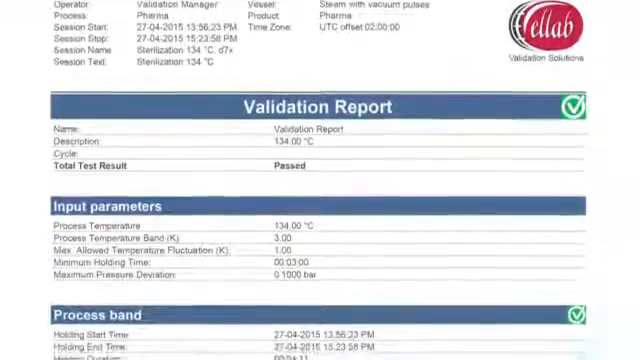
pyautogui.scroll(-3)
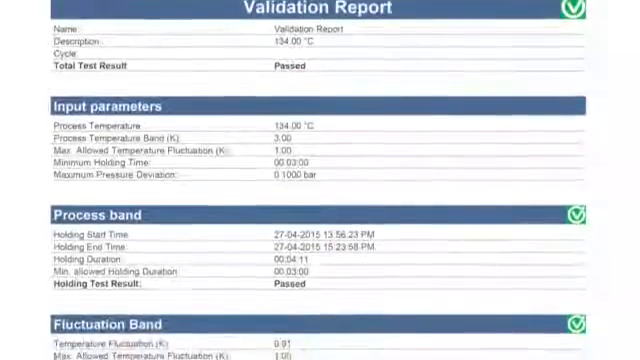
pyautogui.scroll(-3)
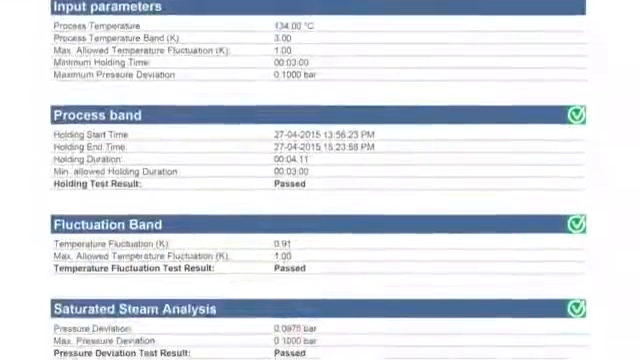
pyautogui.scroll(-3)
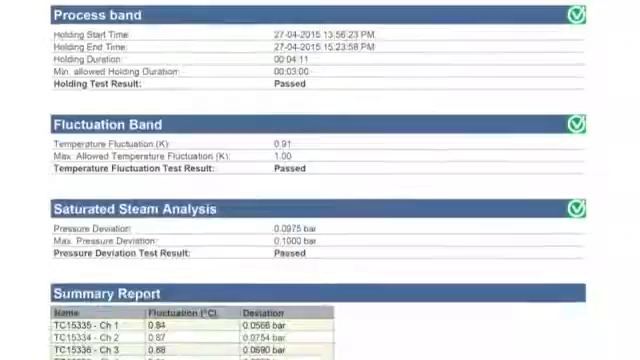
pyautogui.scroll(-3)
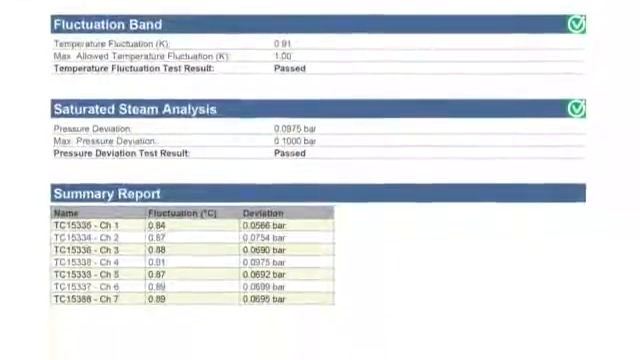